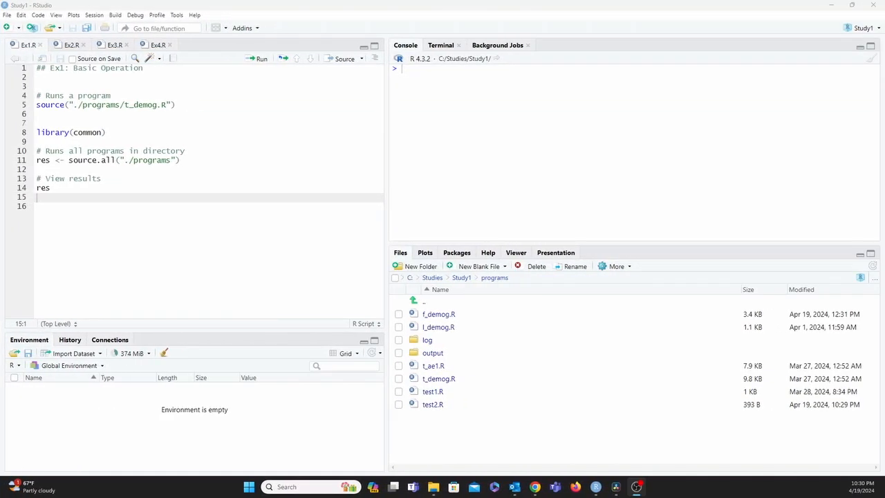
mouse_move(99, 451)
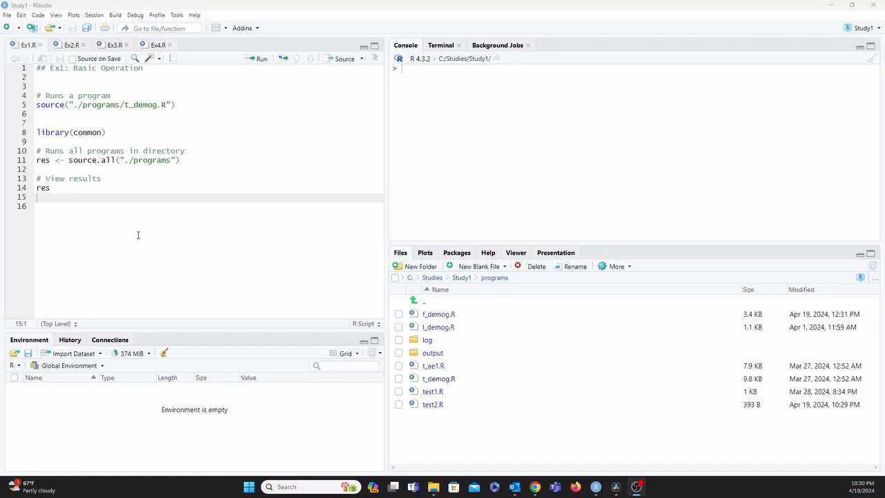
mouse_move(141, 86)
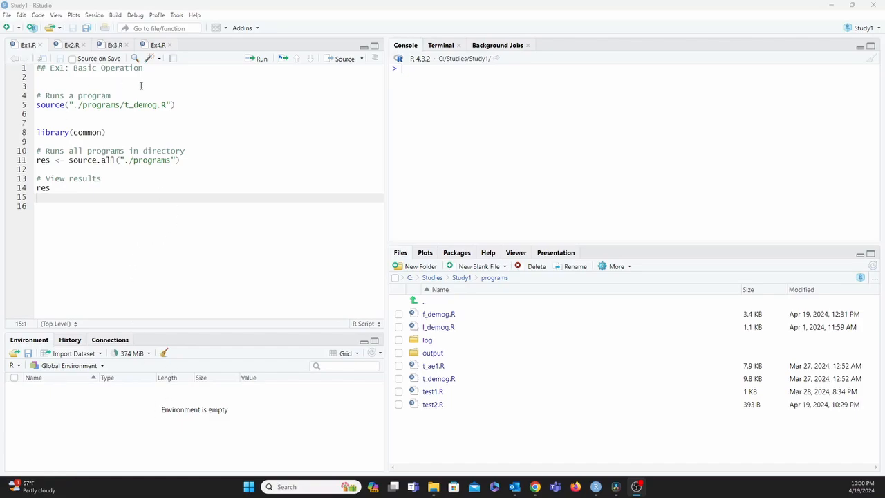
mouse_move(176, 269)
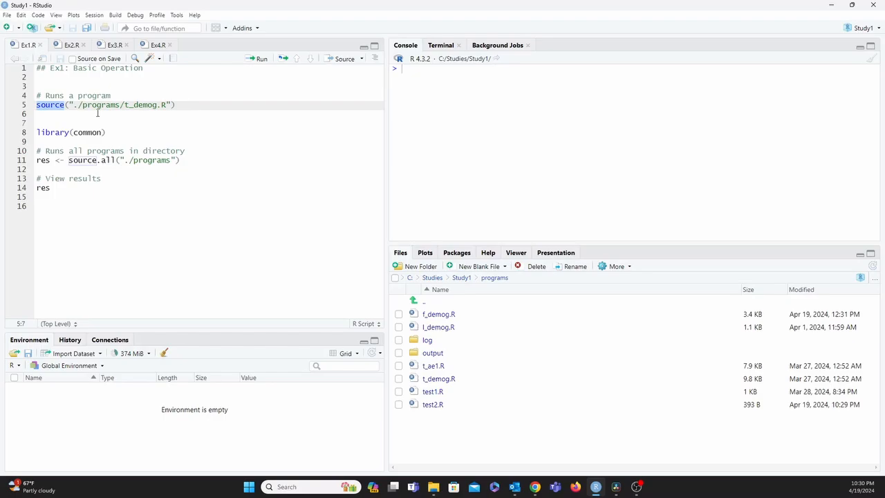
mouse_move(70, 142)
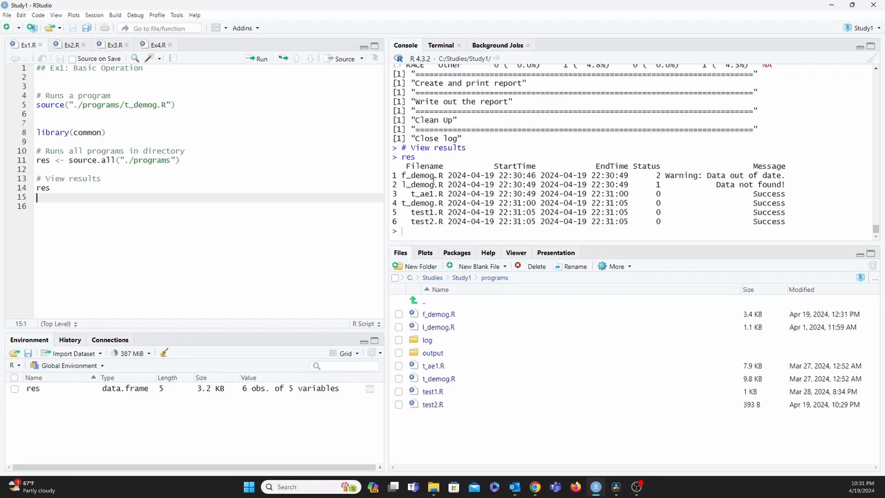
click(56, 197)
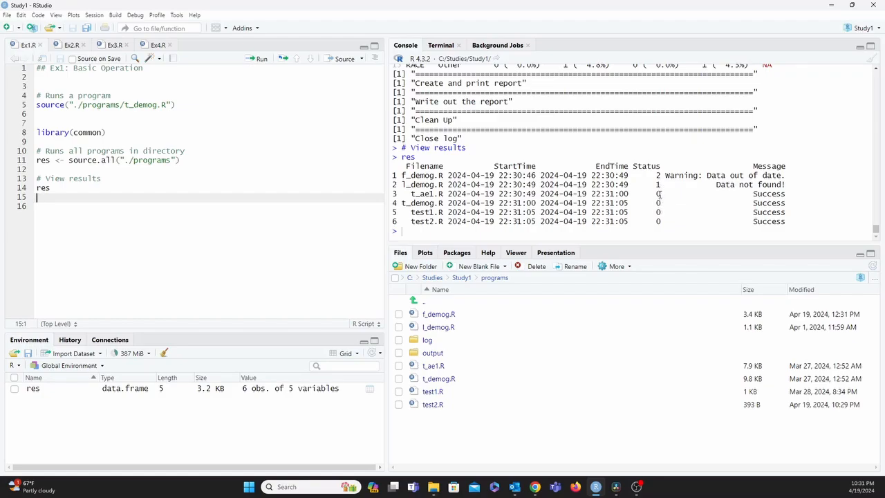
mouse_move(673, 200)
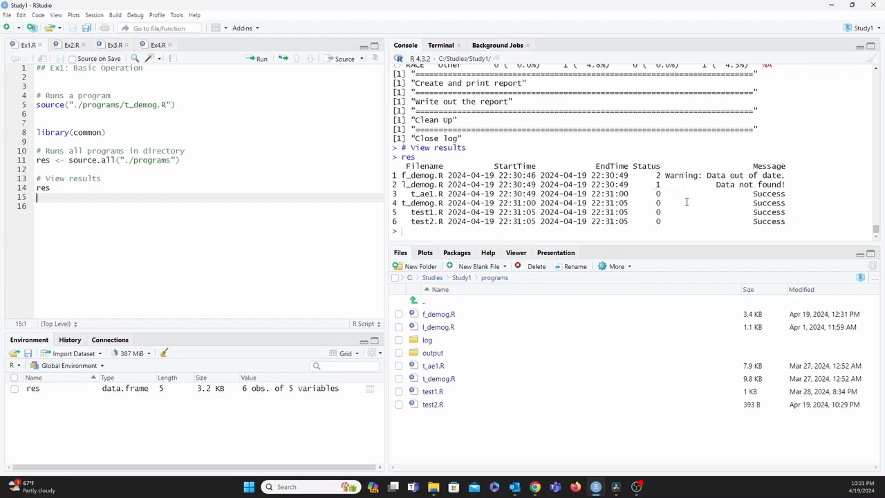
mouse_move(432, 355)
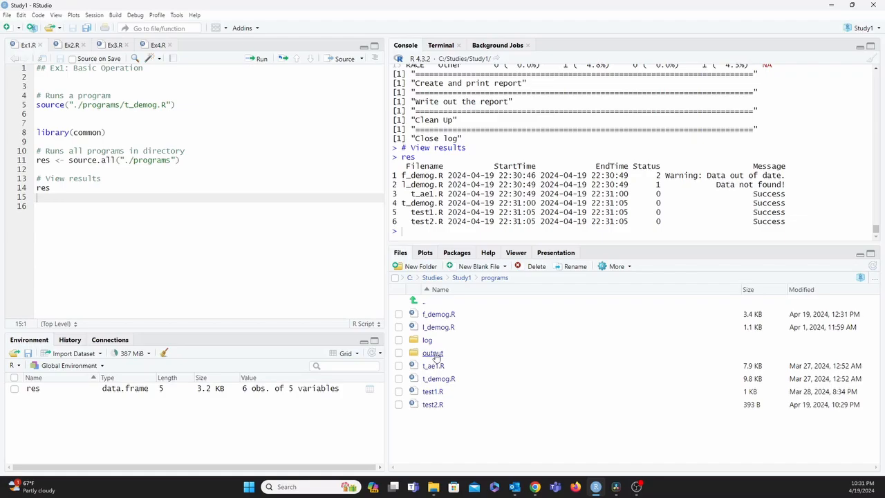
mouse_move(493, 277)
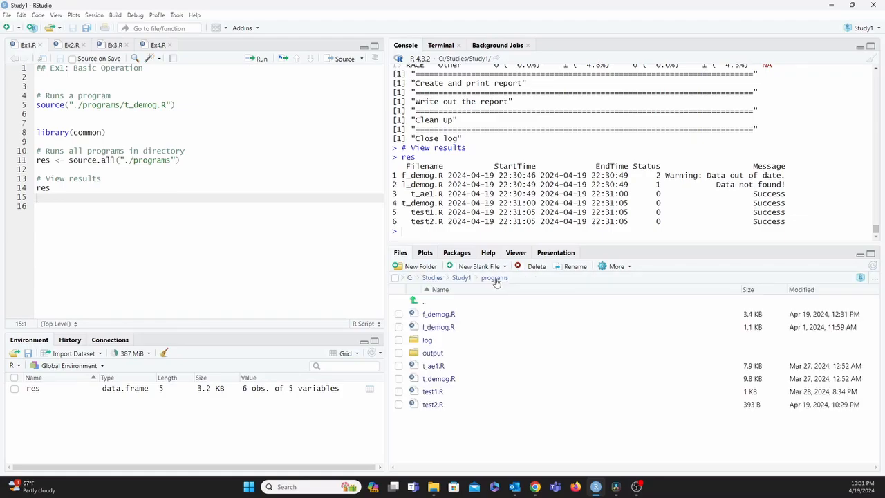
click(427, 340)
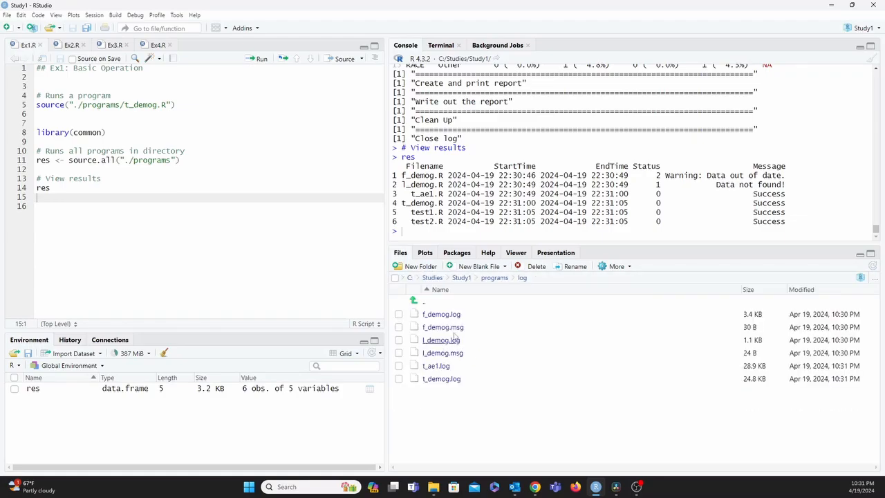
mouse_move(508, 430)
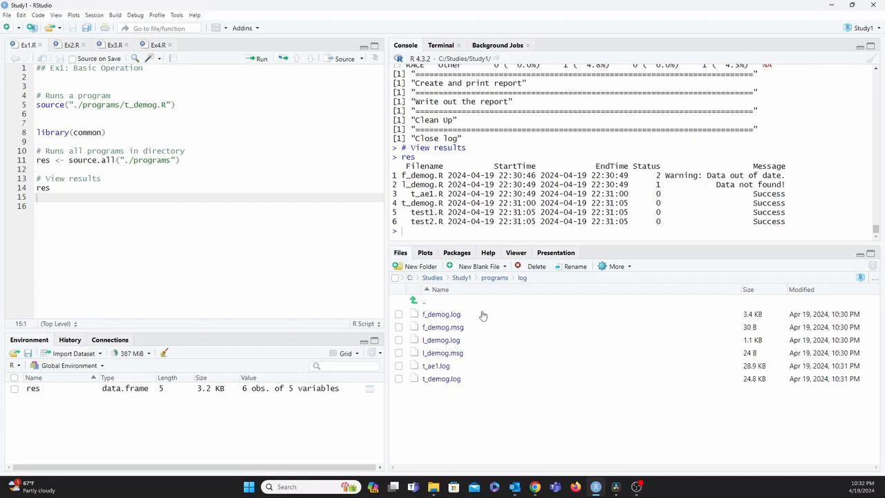
click(494, 277)
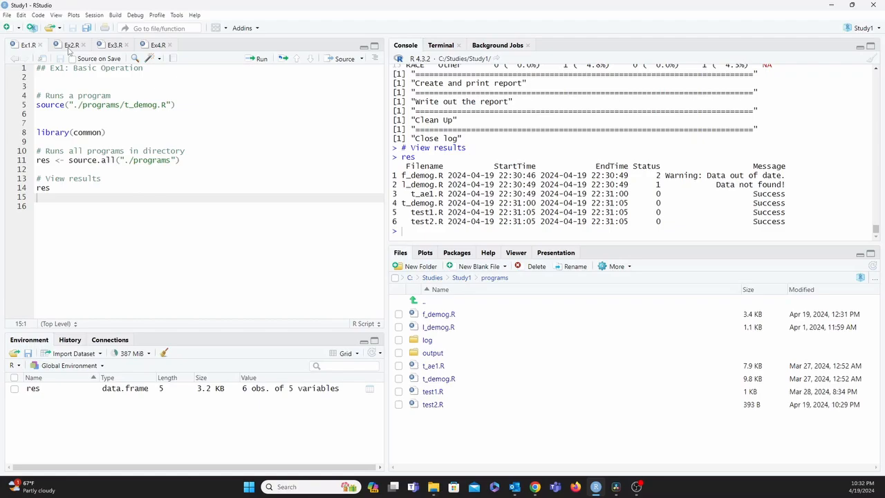
Step: Switch to the Ex2.R script with the inclusion and exclusion examples
click(72, 44)
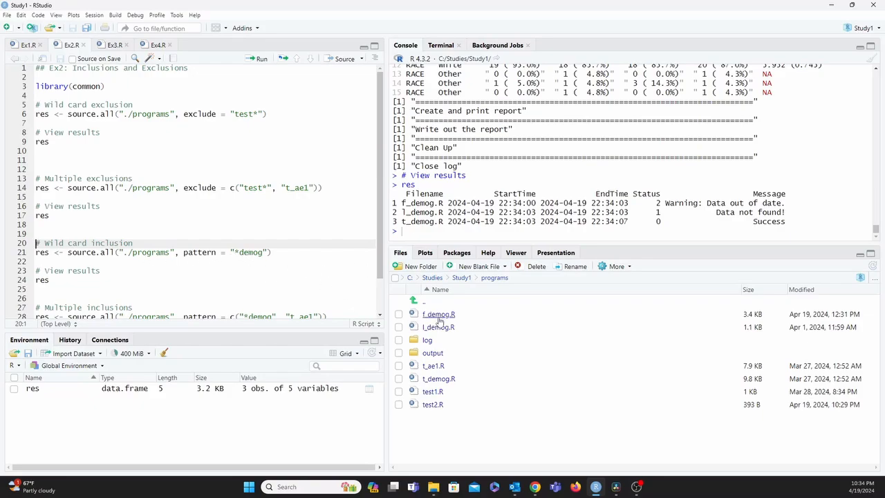
mouse_move(201, 281)
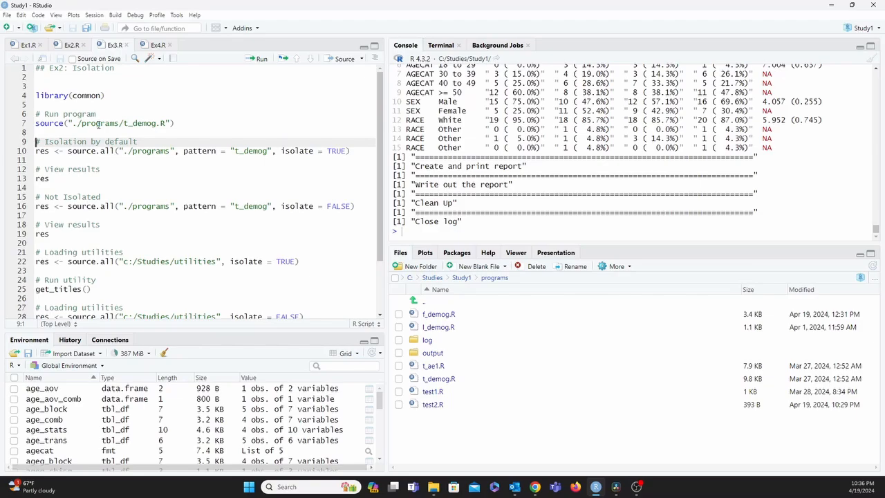
Step: Scroll the Ex3 script, then start clearing all objects from the environment
scroll(down, 3)
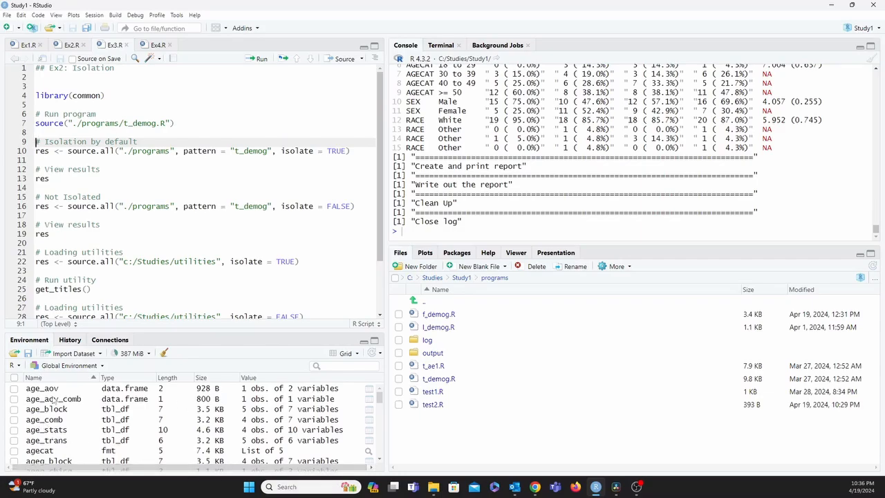
mouse_move(98, 451)
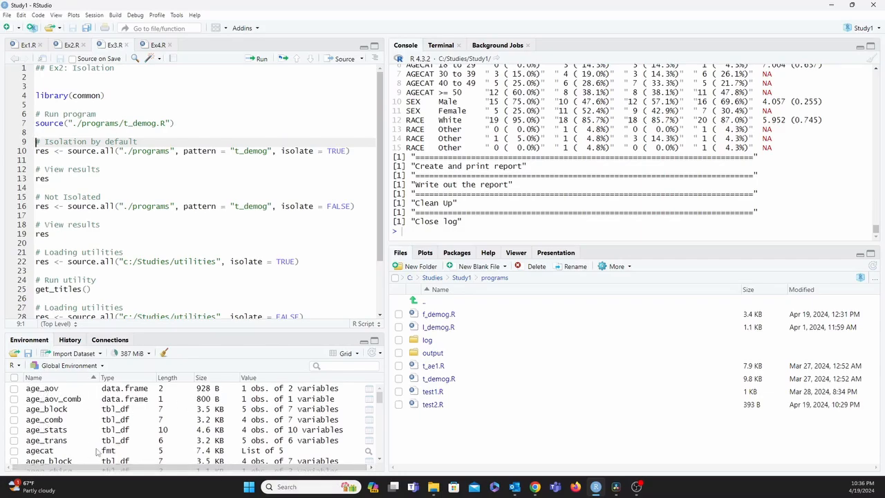
click(164, 353)
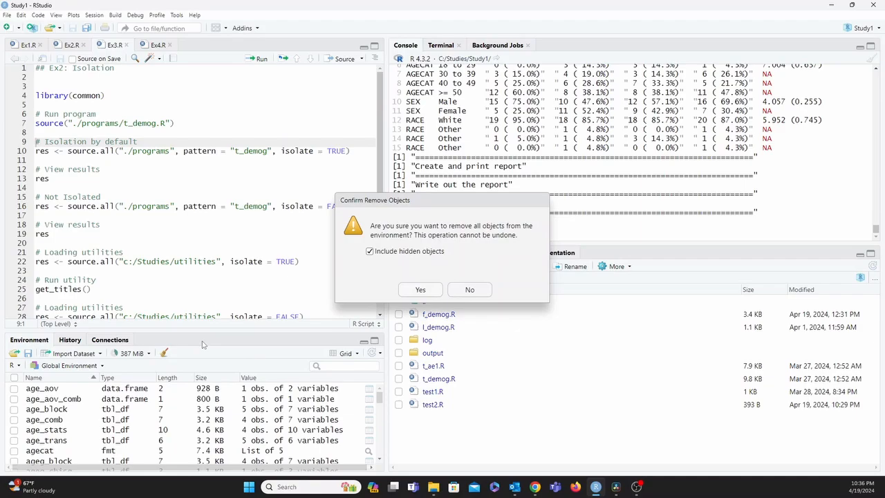
Step: Confirm removing all objects from the environment
click(419, 289)
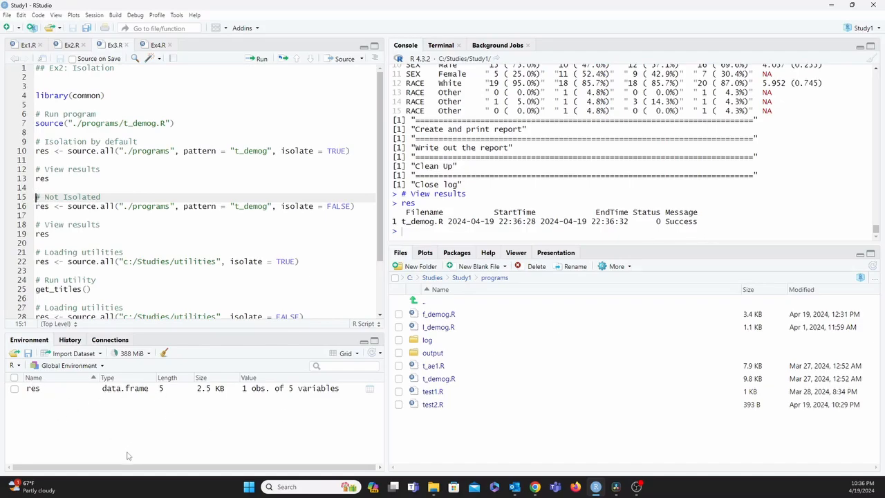
mouse_move(33, 388)
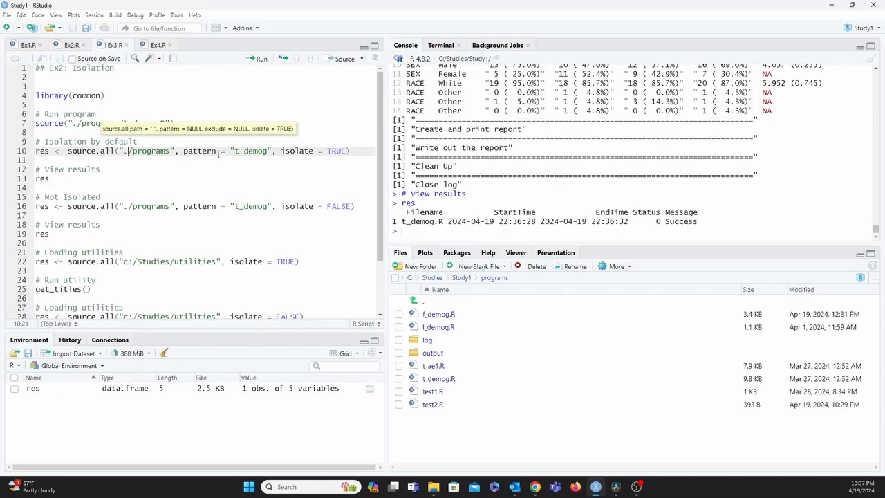
mouse_move(293, 223)
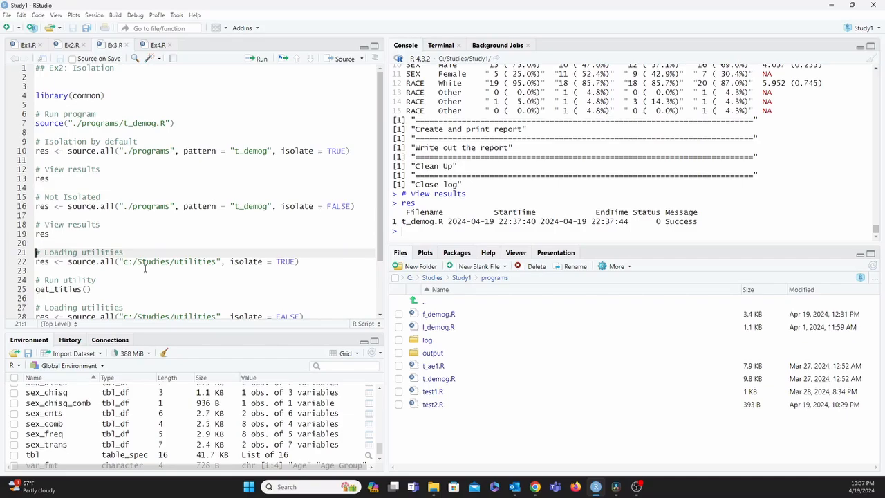
mouse_move(198, 281)
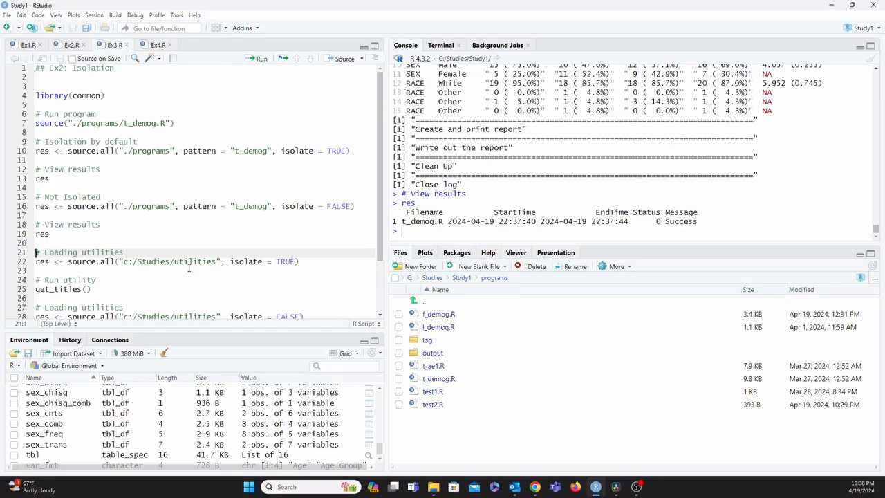
Step: Clear all objects from the environment and confirm the removal
click(164, 353)
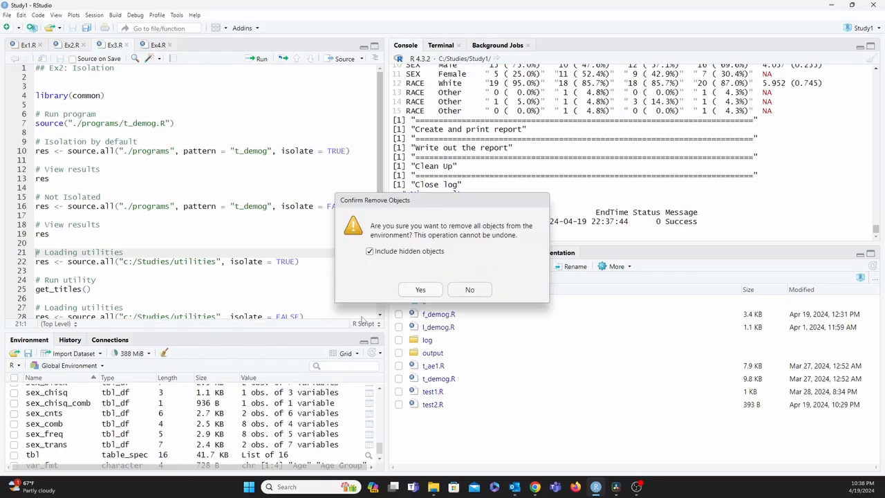
click(419, 289)
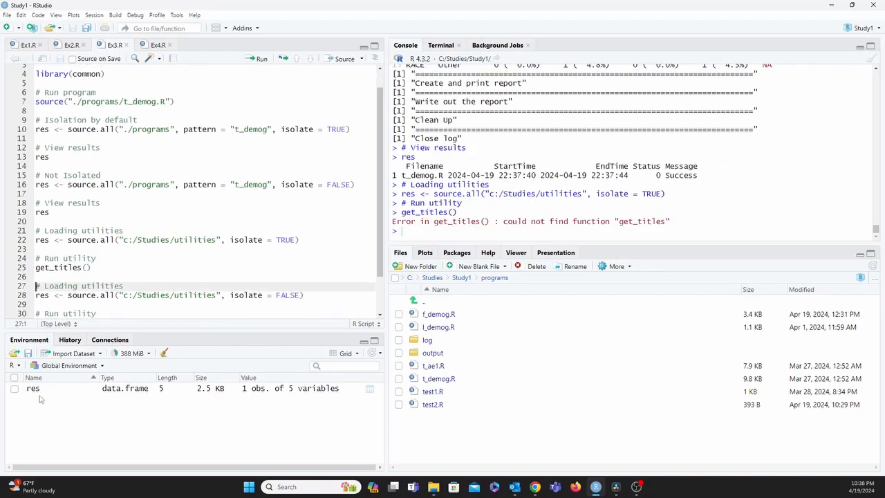
mouse_move(145, 427)
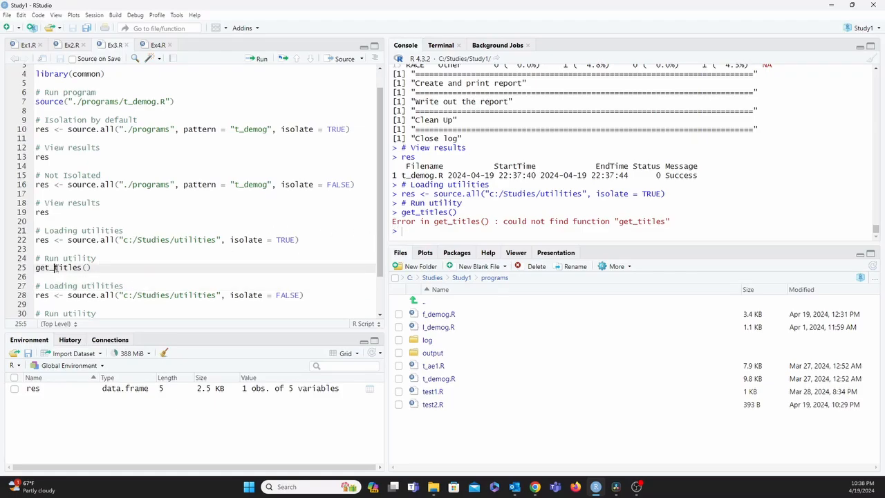
Step: Select the get_titles function name, then switch to the Ex4.R background-run script
double_click(57, 268)
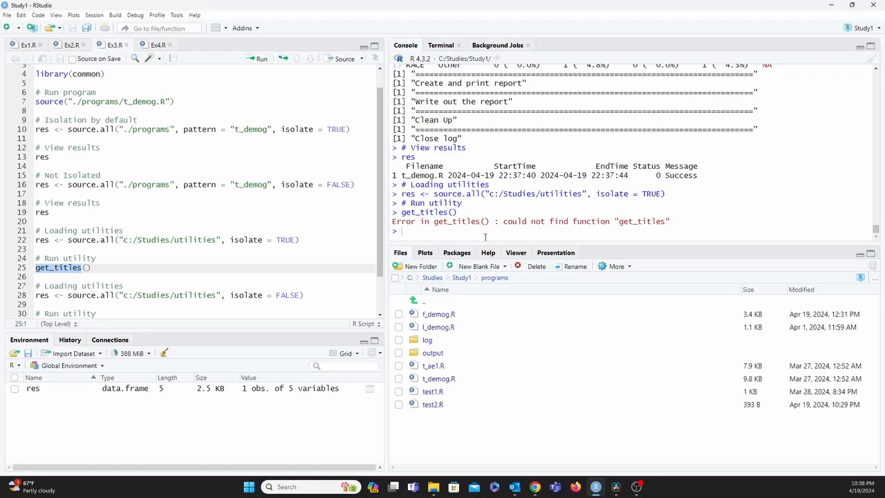
mouse_move(684, 224)
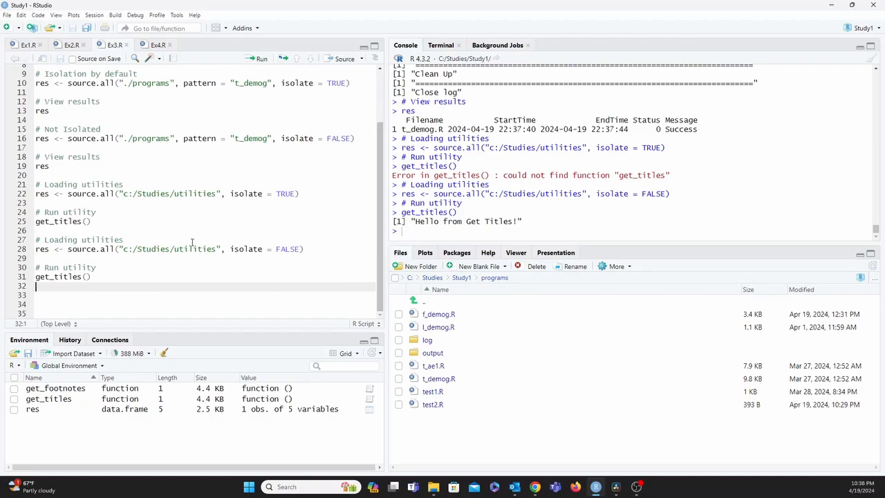
mouse_move(228, 177)
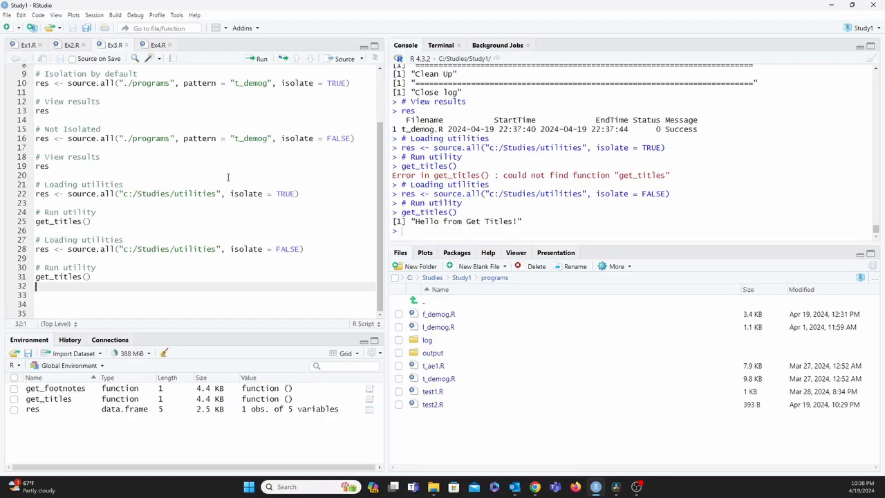
mouse_move(214, 264)
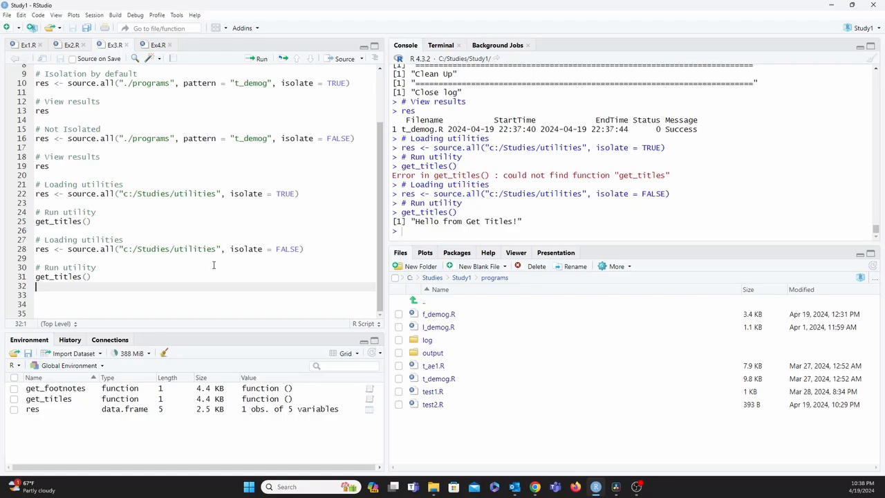
click(159, 44)
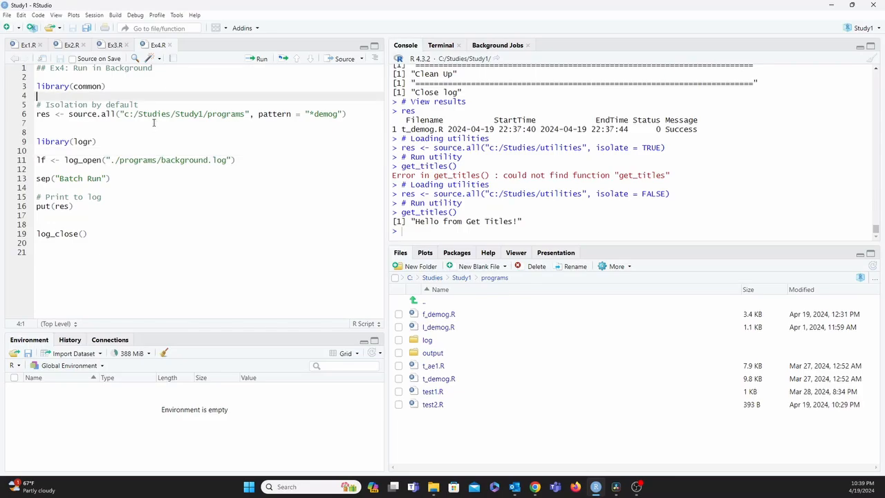
mouse_move(152, 122)
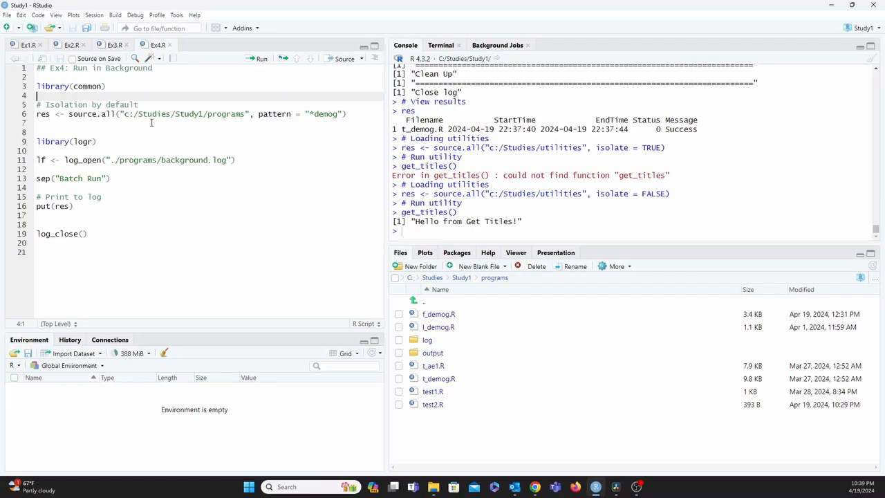
mouse_move(214, 128)
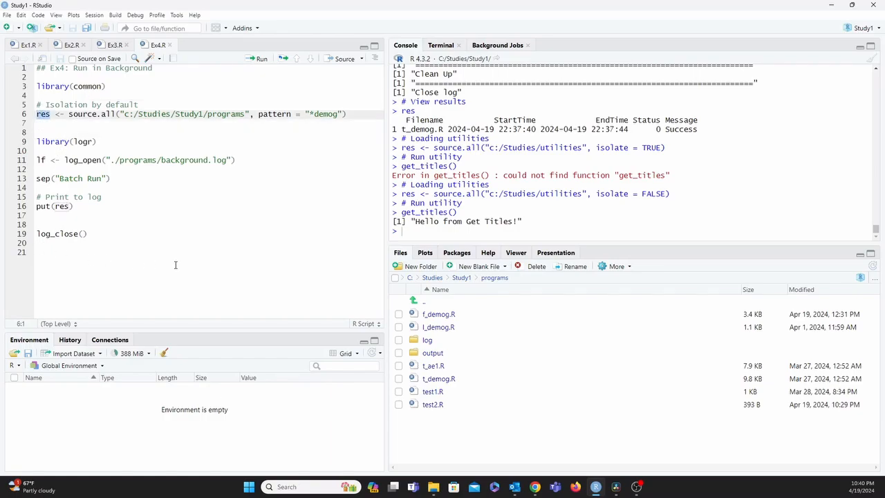
Step: Launch Ex4.R as a background job and view its output in Background Jobs
click(177, 14)
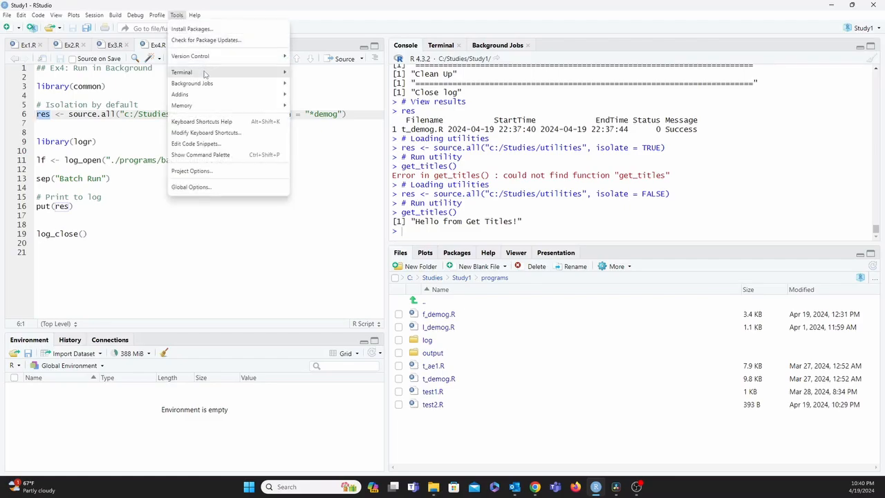
click(191, 83)
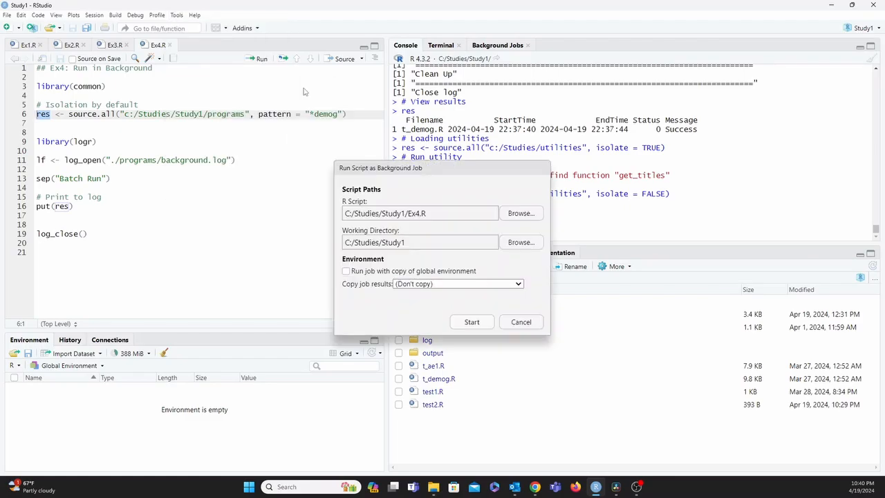
click(471, 321)
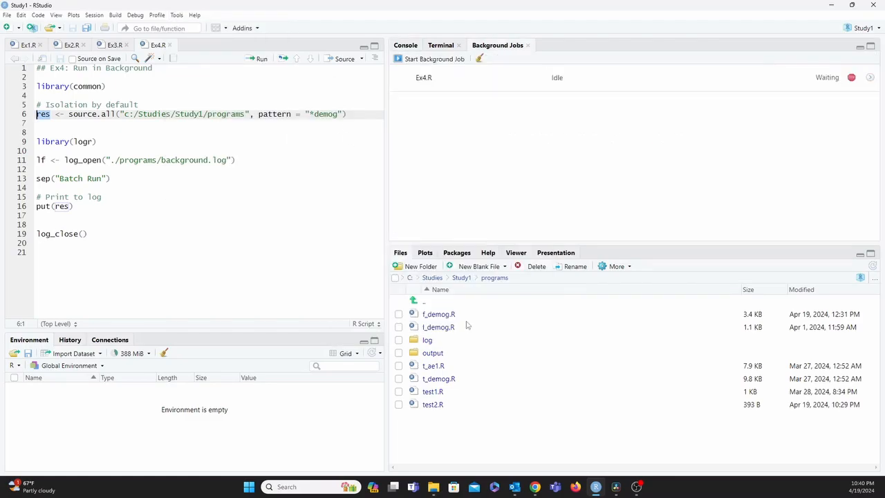
click(434, 58)
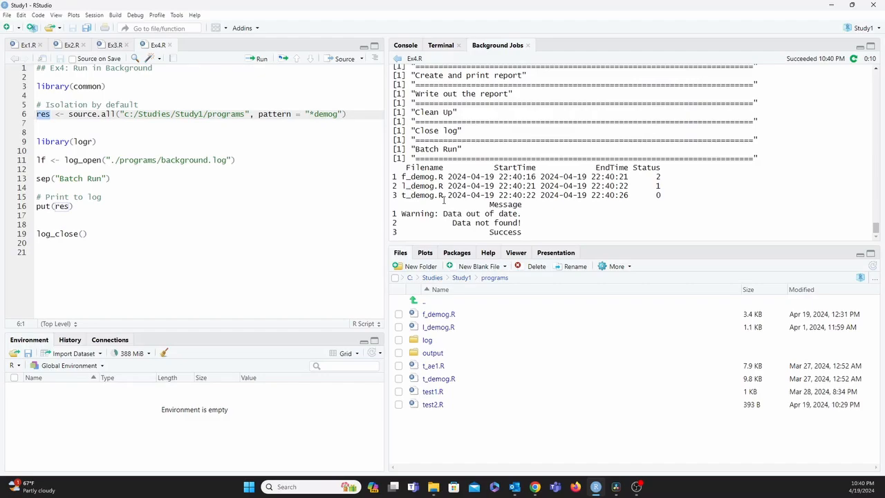
mouse_move(564, 240)
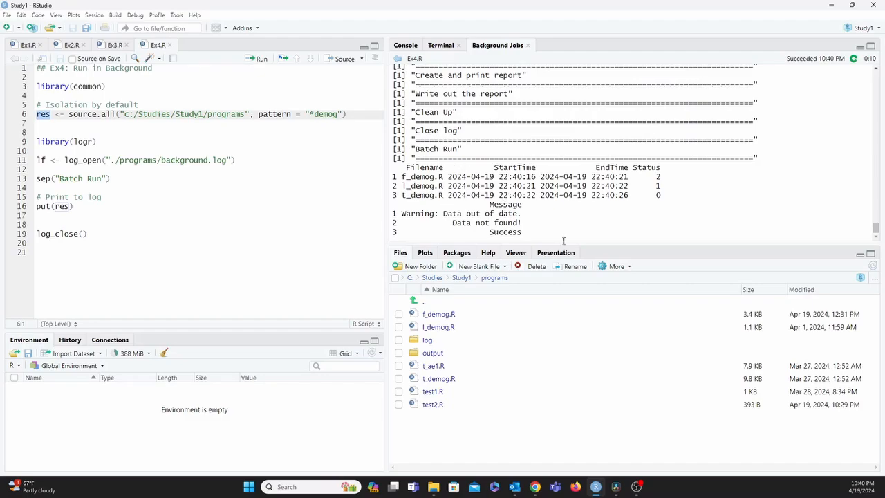